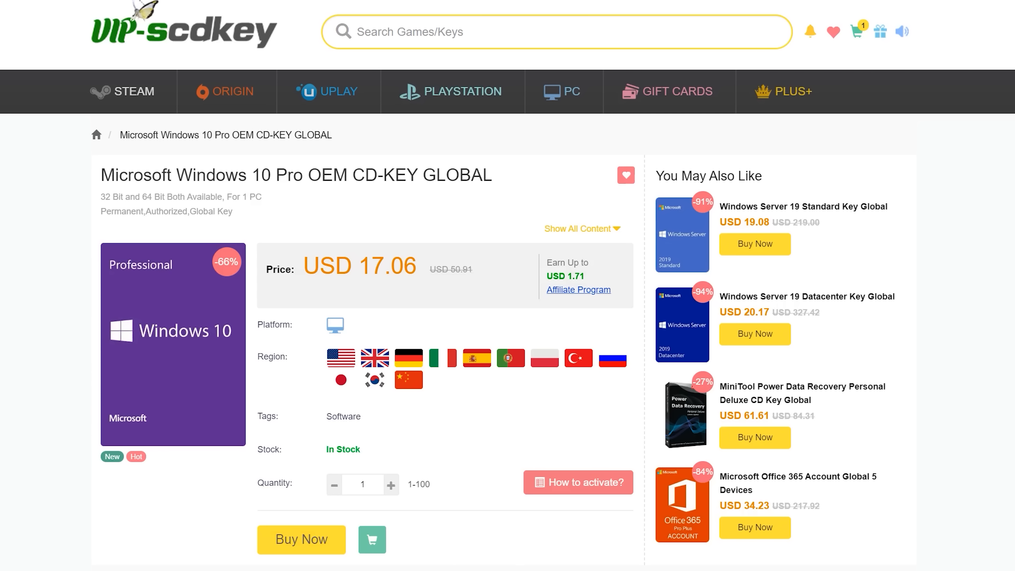
Proceed to checkout for the Windows 10 Pro key and apply promotion code TYCSK
{"action": "left_click", "coordinate": [301, 540]}
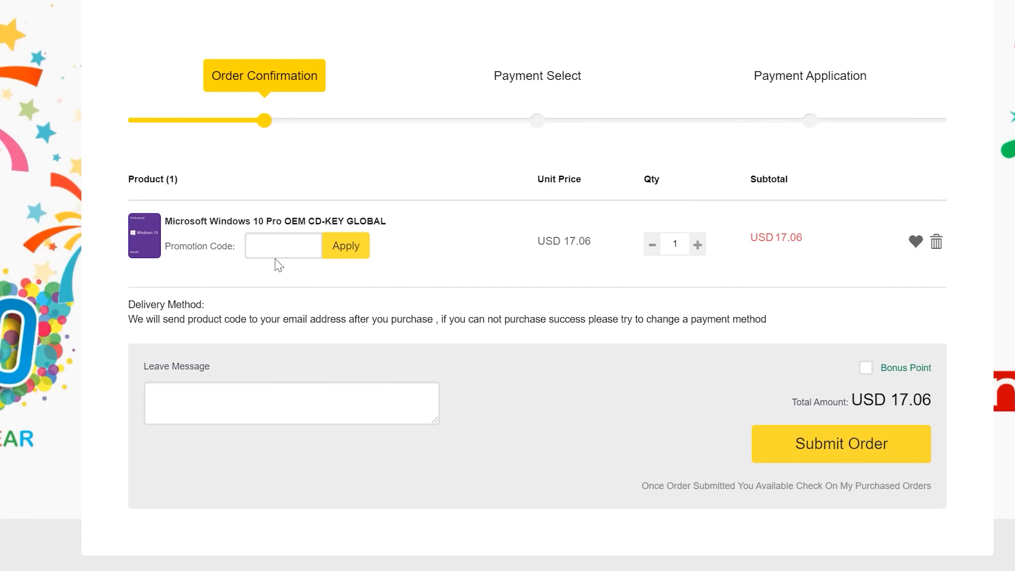
{"action": "type", "text": "TYCSK"}
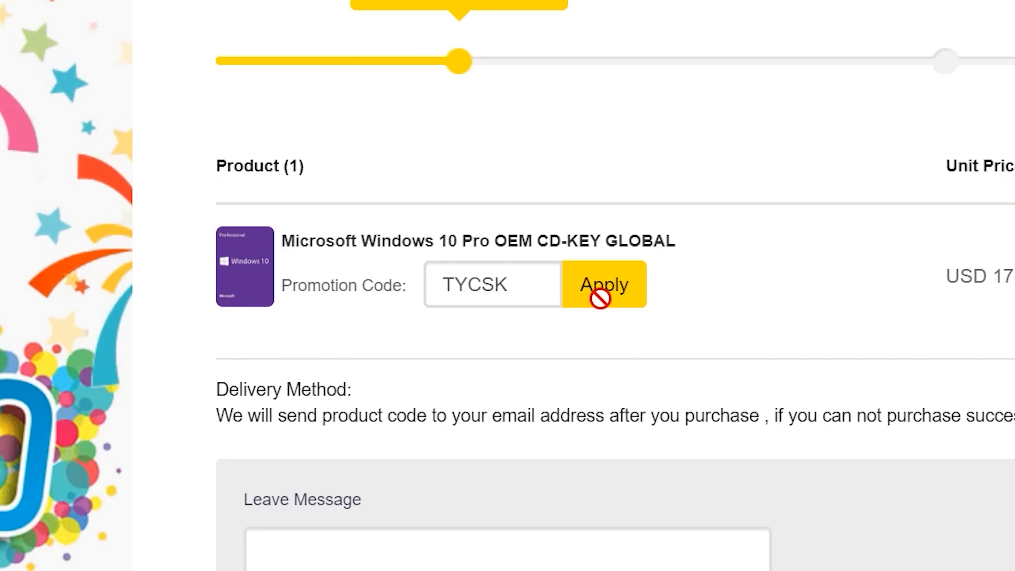
{"action": "left_click", "coordinate": [603, 285]}
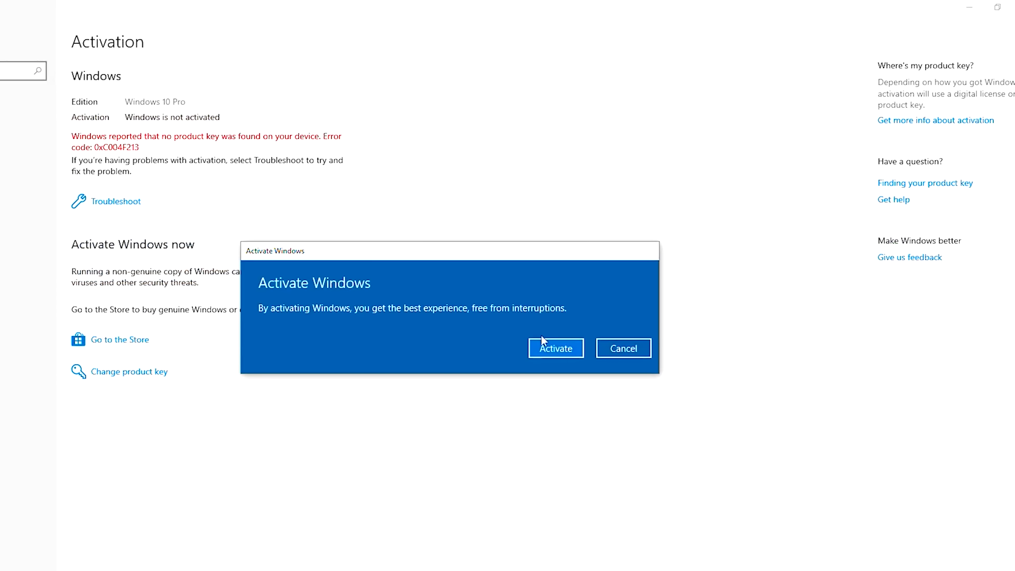
Confirm the Activate Windows prompt so activation begins processing
{"action": "left_click", "coordinate": [555, 348]}
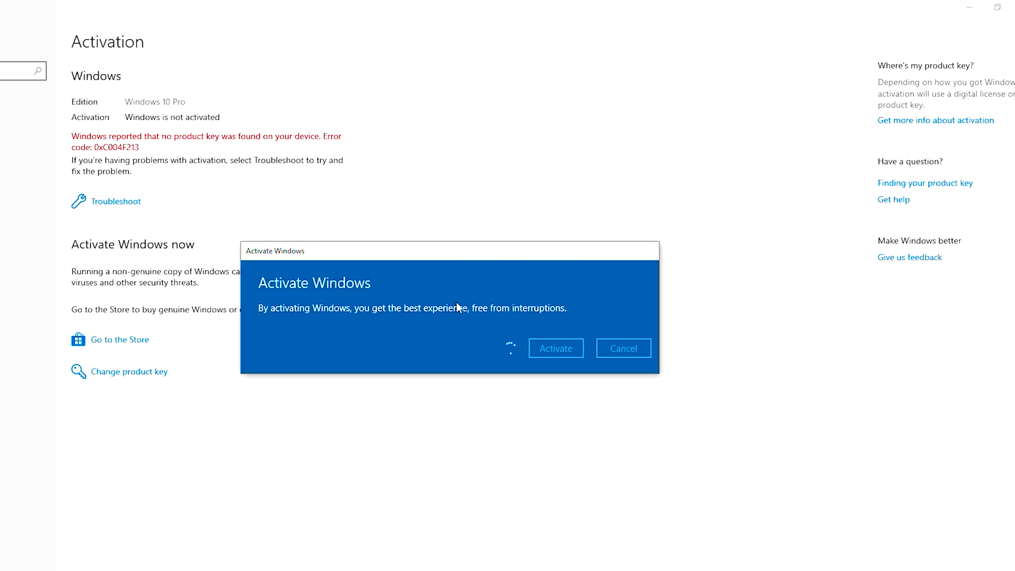
{"action": "left_click", "coordinate": [555, 348]}
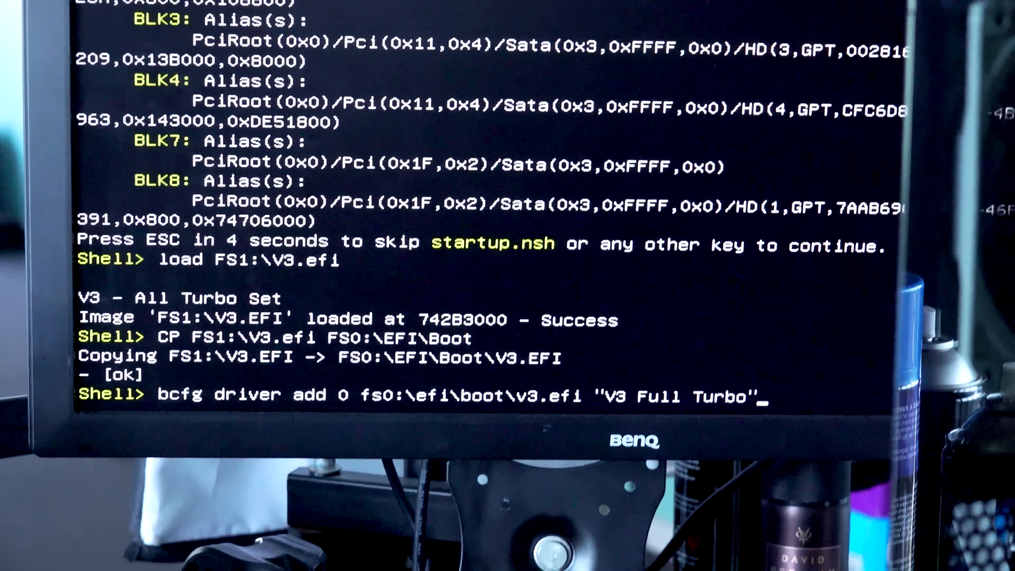
Run bcfg driver add 0 fs0:\efi\boot\v3.efi "V3 Full Turbo" to register the driver
{"action": "key", "text": "Return"}
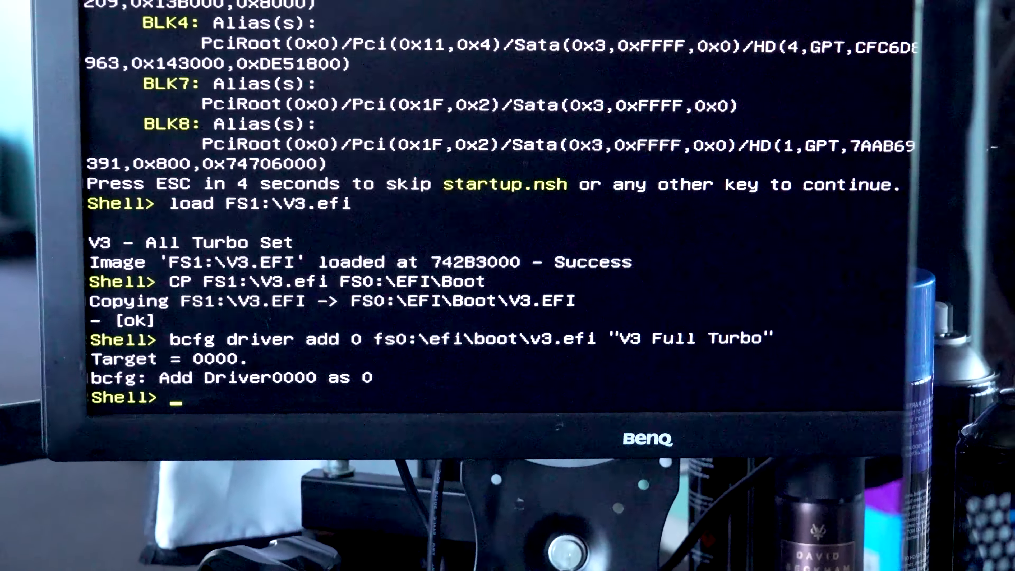